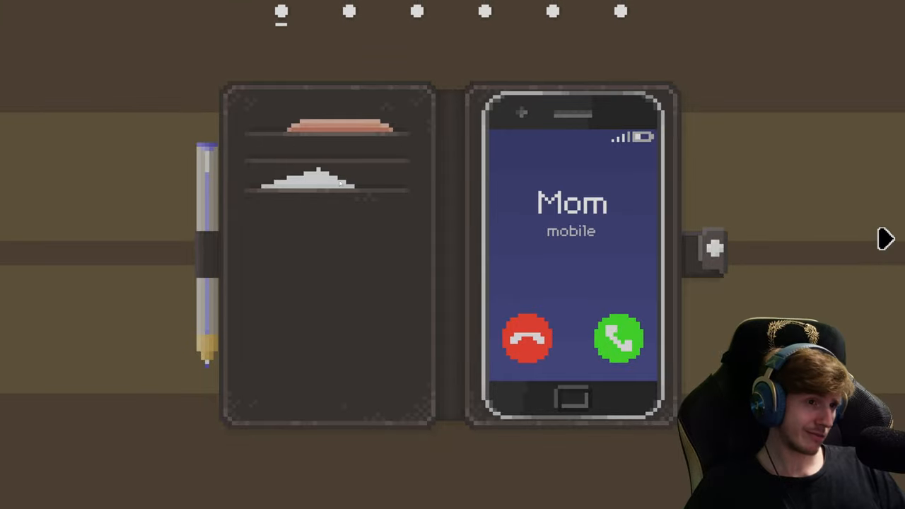
Answer Mom's incoming call on the phone to earn the first chapter mark.
{"action": "left_click", "coordinate": [620, 340]}
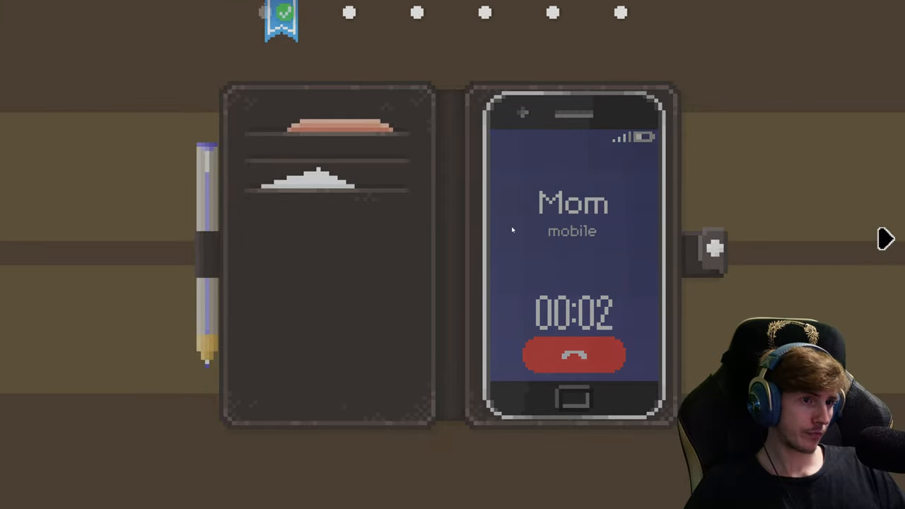
{"action": "left_click", "coordinate": [574, 357]}
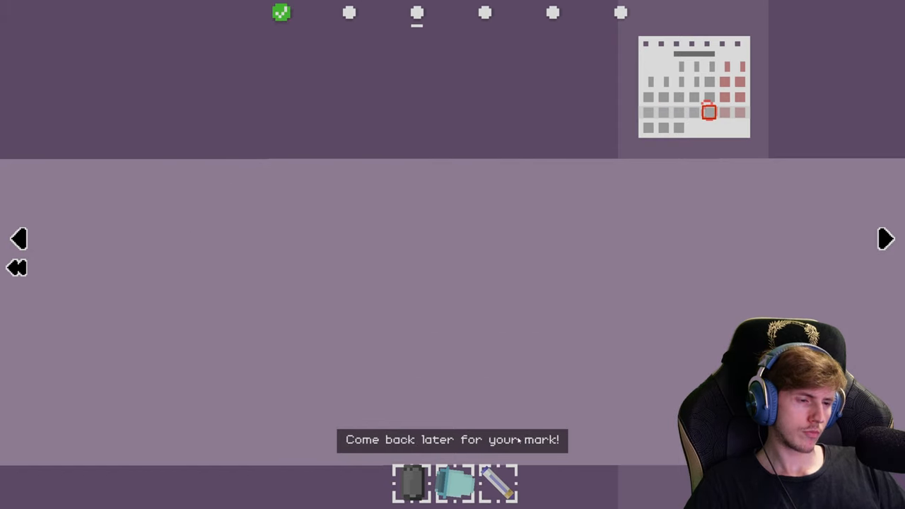
Pin the photo onto the fridge, then advance with the right arrow to the exam sheet.
{"action": "left_click", "coordinate": [416, 13]}
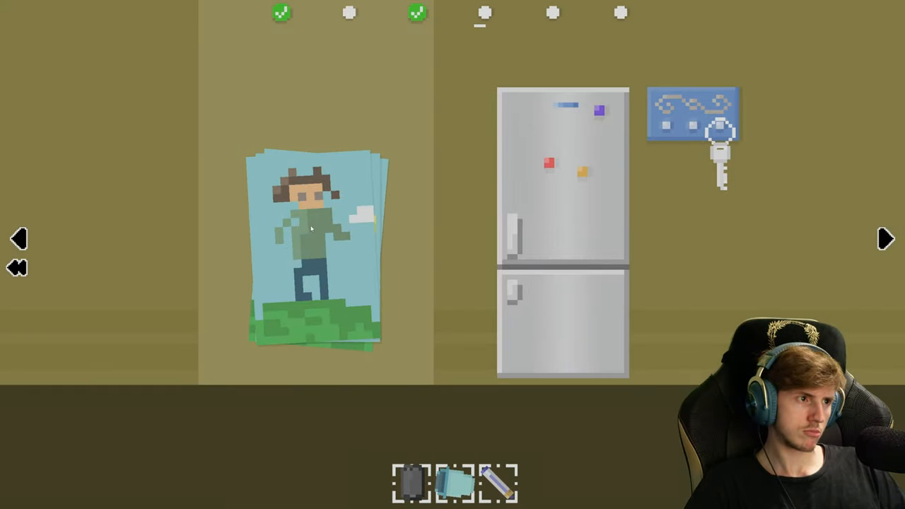
{"action": "left_click", "coordinate": [314, 241]}
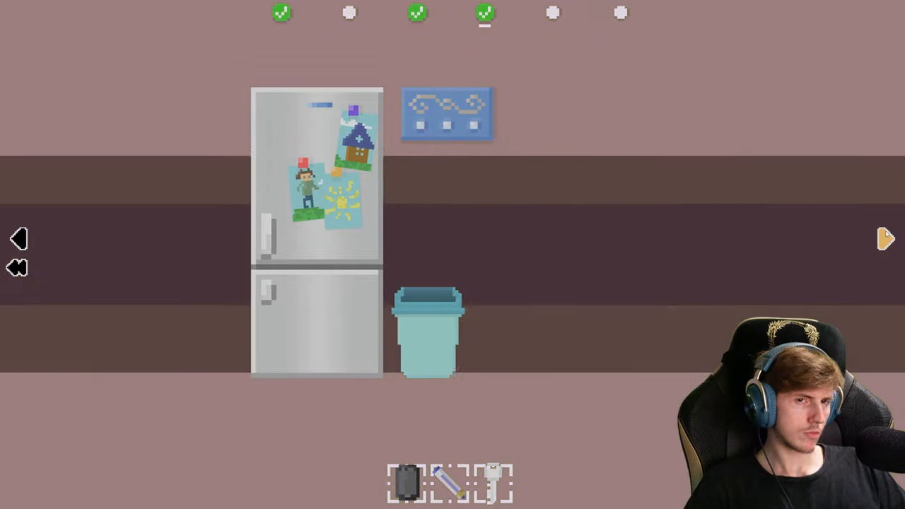
{"action": "left_click", "coordinate": [885, 238]}
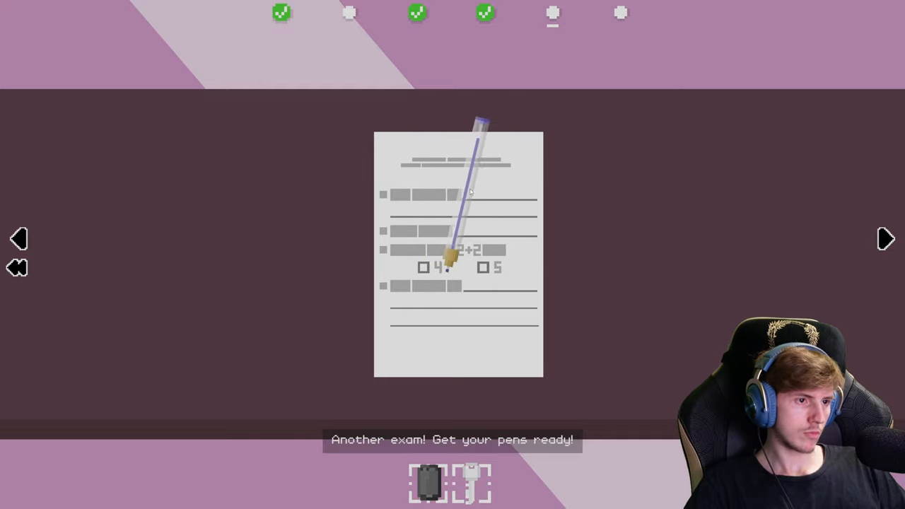
Answer the exam questions with the pen so the sheet shows a completed mark.
{"action": "left_click", "coordinate": [483, 268]}
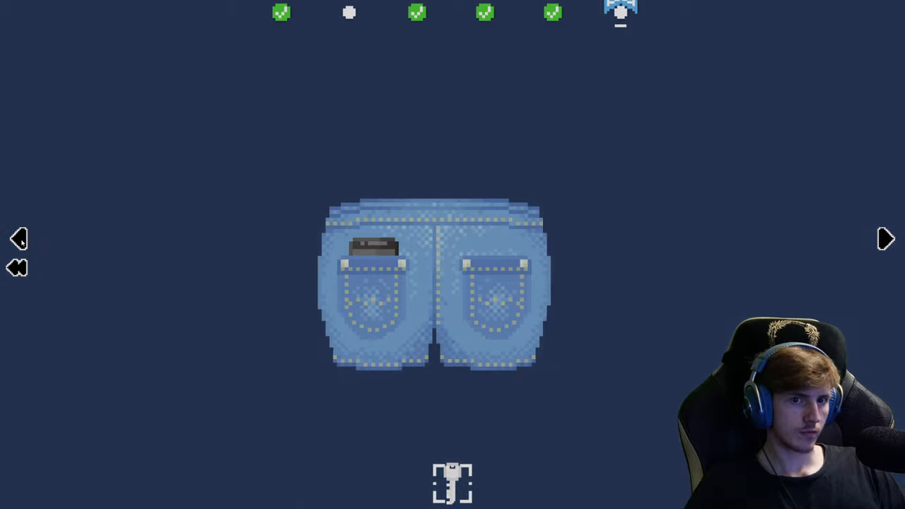
Return to the exam screen and scribble over the answers until it is graded F.
{"action": "left_click", "coordinate": [886, 239]}
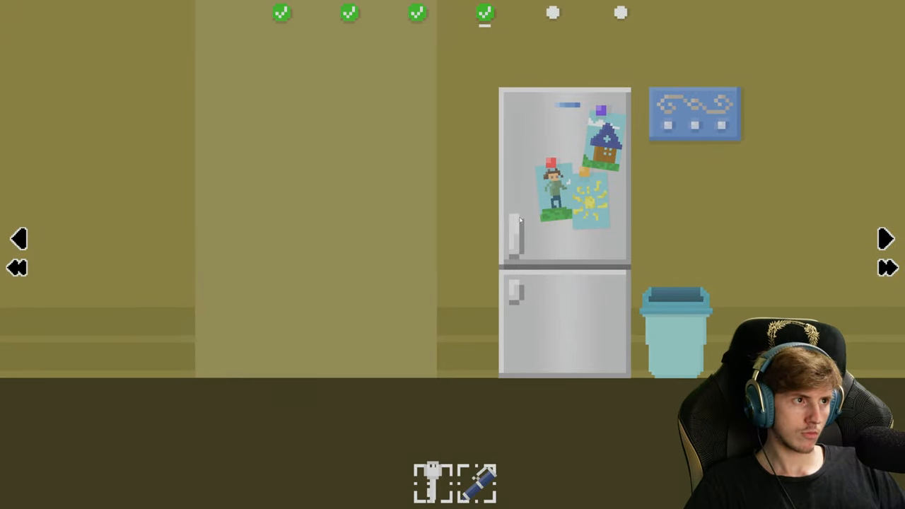
{"action": "left_click", "coordinate": [20, 237]}
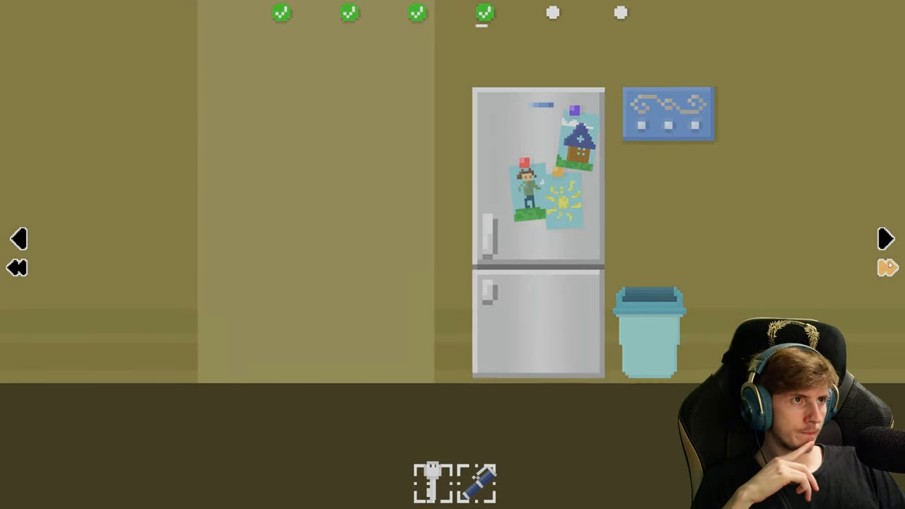
{"action": "left_click", "coordinate": [17, 238]}
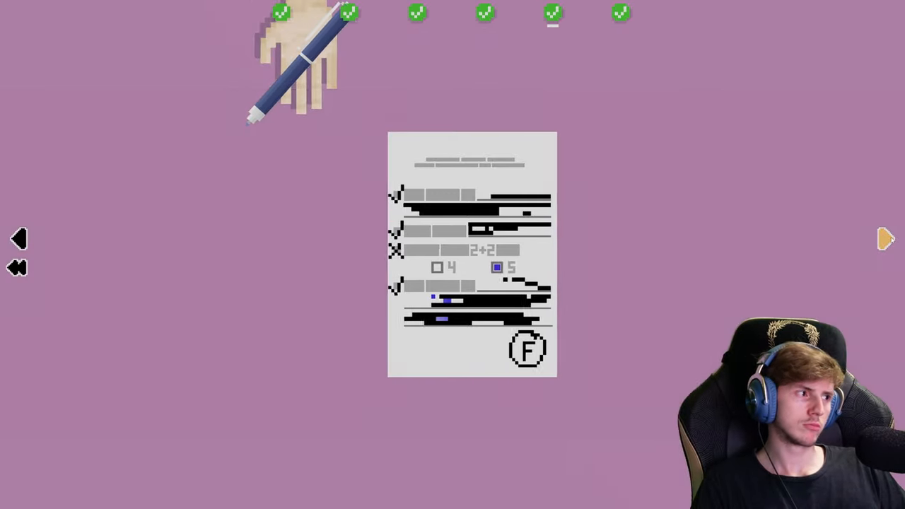
Confirm the six marks on the 'Are you done?' screen with CONTINUE.
{"action": "left_click", "coordinate": [885, 239]}
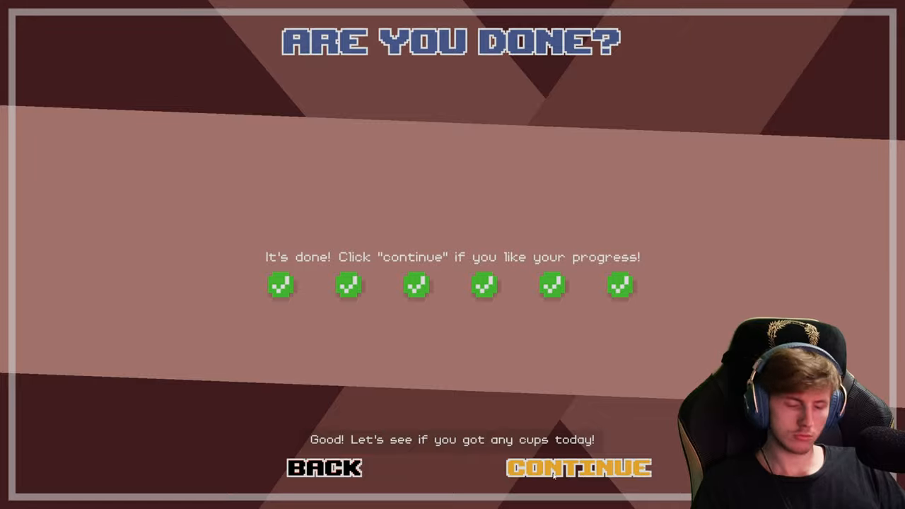
{"action": "left_click", "coordinate": [578, 468]}
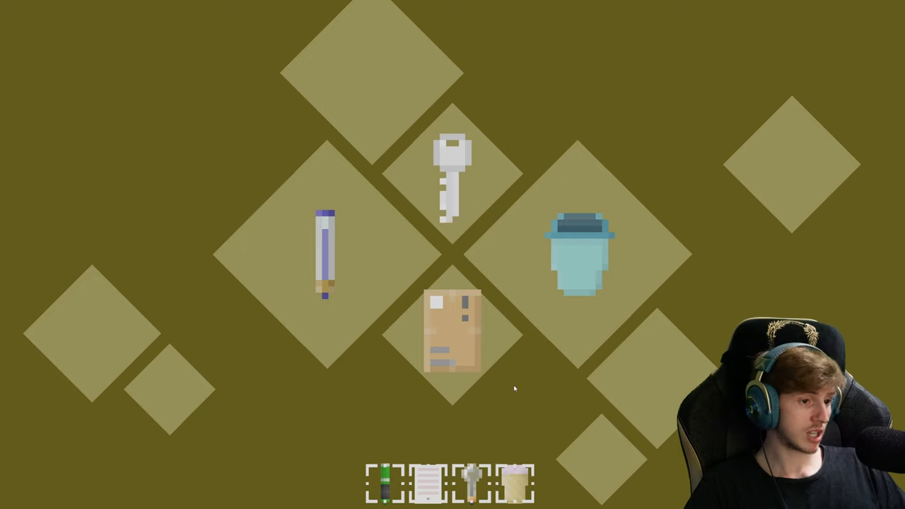
{"action": "mouse_move", "coordinate": [203, 379]}
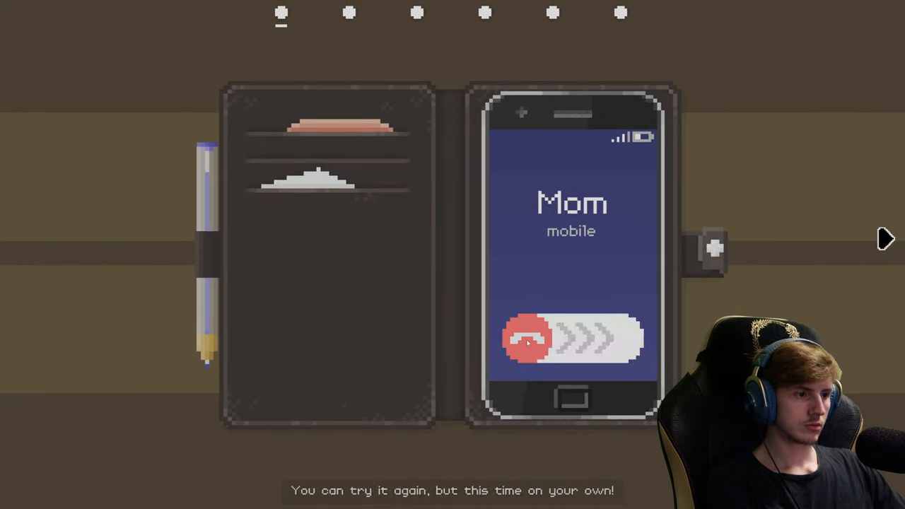
Reach the paper form with the 2+2 question, holding the phone, pencil and key.
{"action": "left_click", "coordinate": [529, 339]}
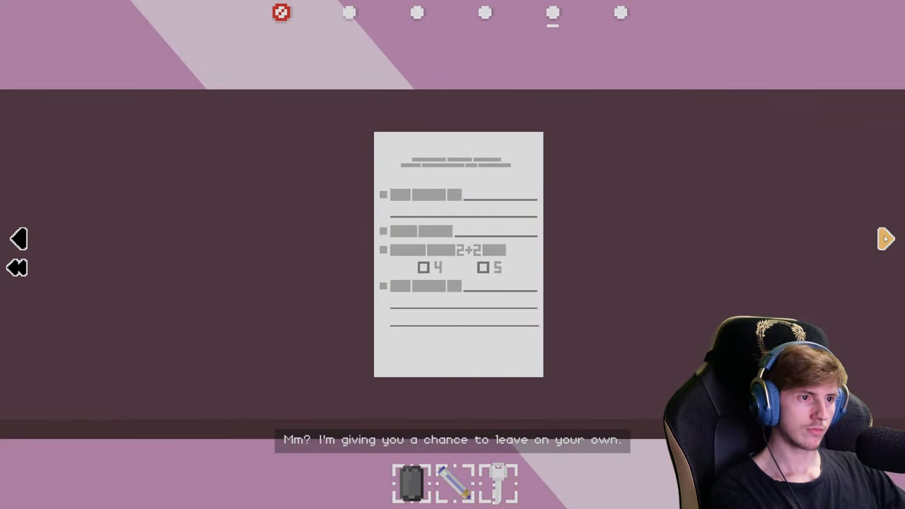
Try to leave early, bringing up the unfinished-puzzles warning and the D.U.C.K. screen share.
{"action": "left_click", "coordinate": [886, 238]}
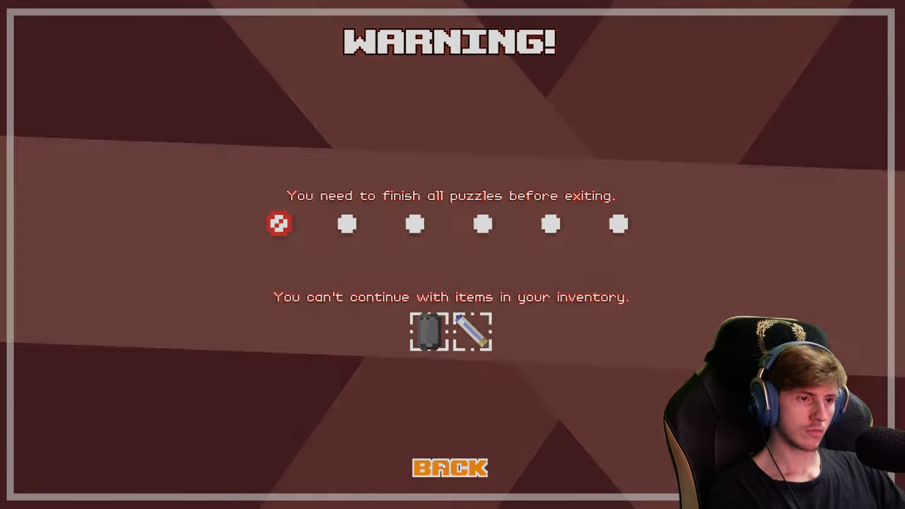
{"action": "left_click", "coordinate": [450, 469]}
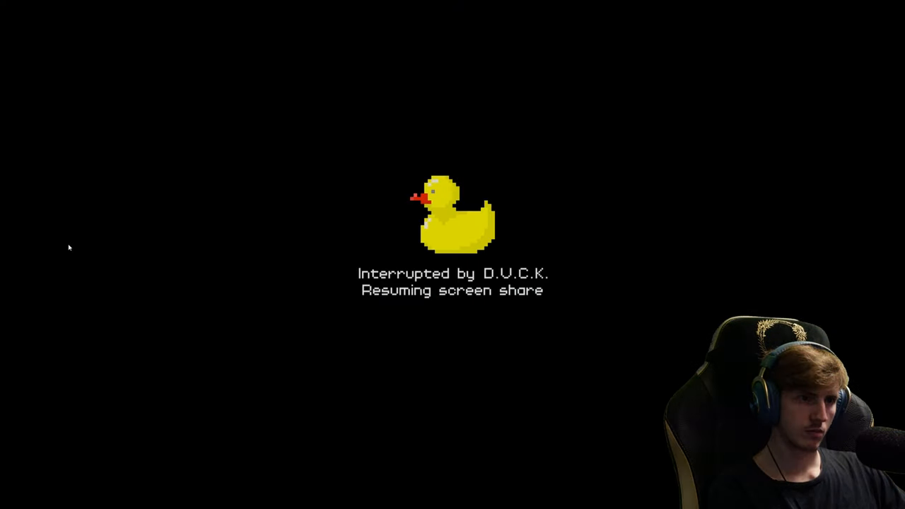
{"action": "mouse_move", "coordinate": [104, 249]}
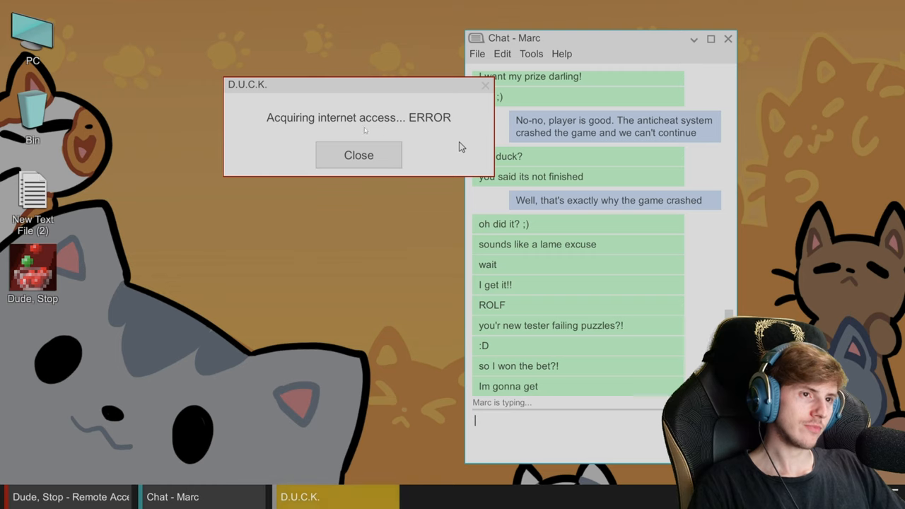
Close the D.U.C.K. internet-access error and navigate to the fridge puzzle.
{"action": "left_click", "coordinate": [359, 154]}
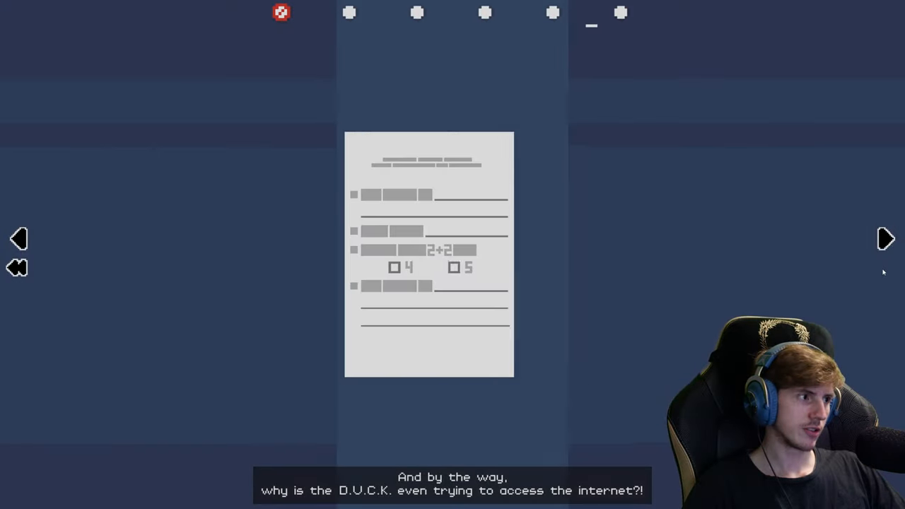
{"action": "left_click", "coordinate": [885, 239]}
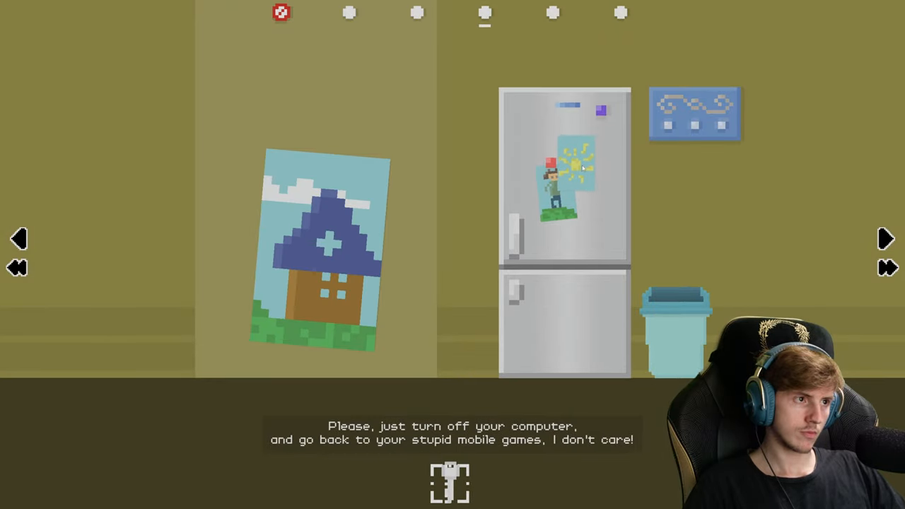
Drag the house drawing onto the fridge to earn its green completed mark.
{"action": "left_click_drag", "start_coordinate": [573, 170], "coordinate": [436, 212]}
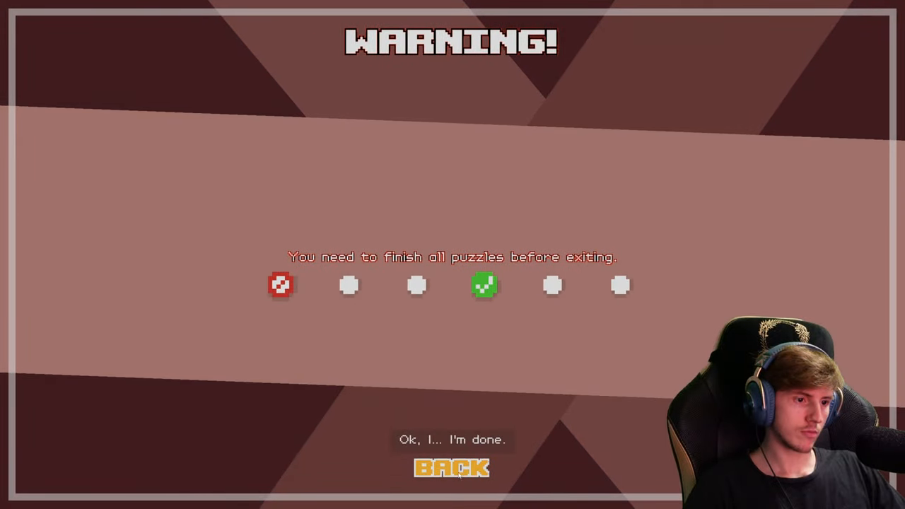
Dismiss the exit WARNING with BACK and wait for the screen share to be ready.
{"action": "left_click", "coordinate": [453, 469]}
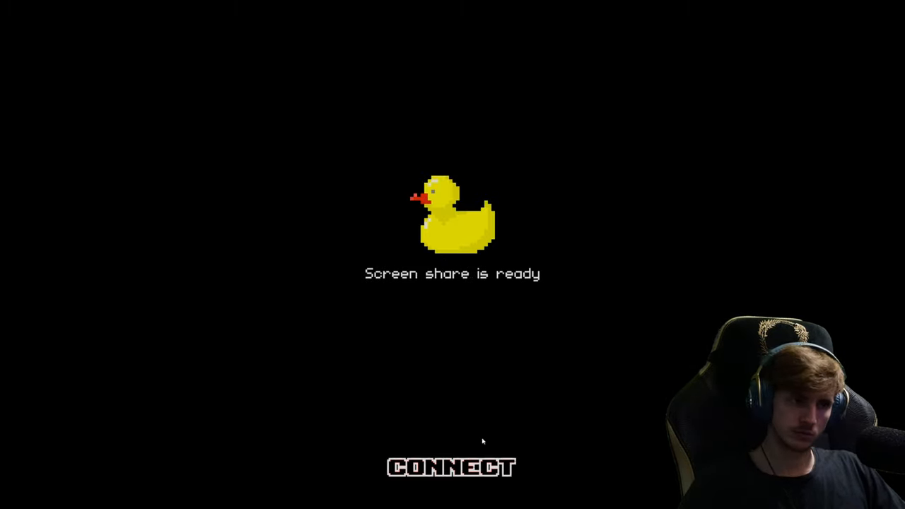
Connect the screen share so the D.U.C.K. popup runs and the chat with Marc returns.
{"action": "left_click", "coordinate": [452, 466]}
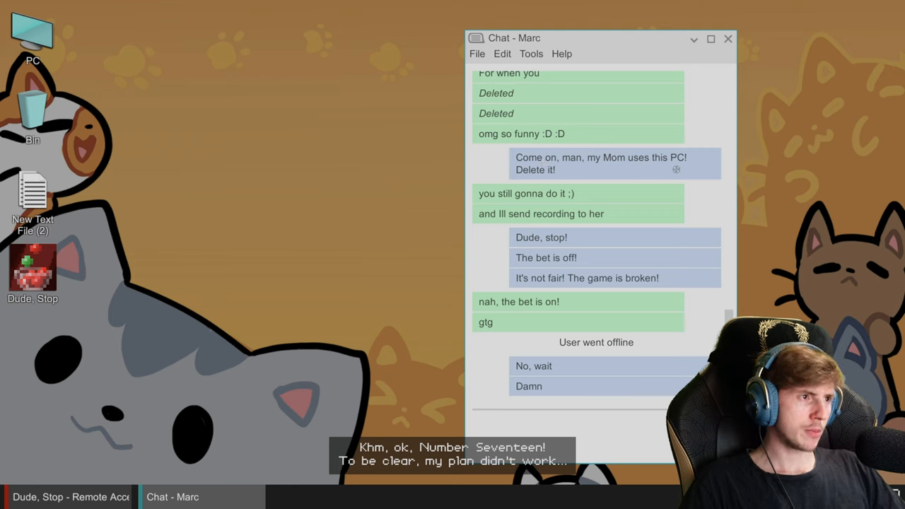
{"action": "mouse_move", "coordinate": [566, 205]}
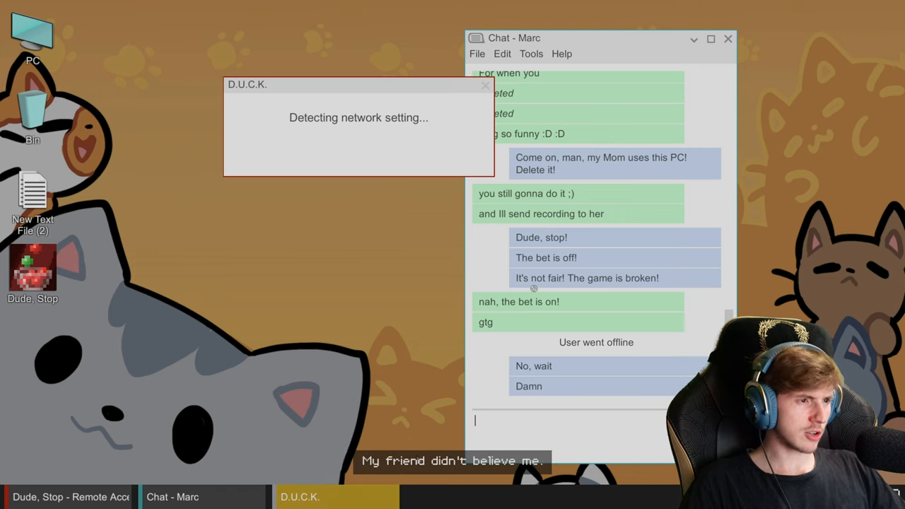
{"action": "mouse_move", "coordinate": [474, 121]}
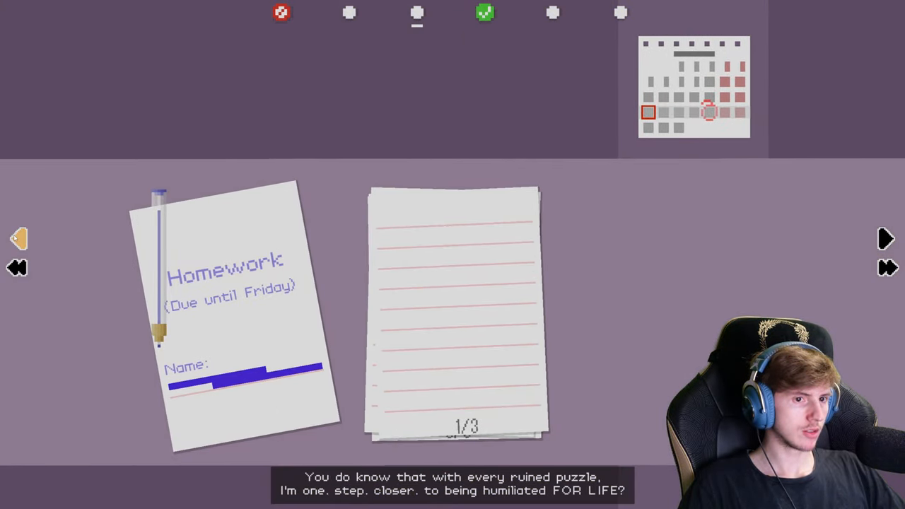
Write blue scribbles over the homework notebook pages until the chapter mark turns green.
{"action": "left_click", "coordinate": [885, 239]}
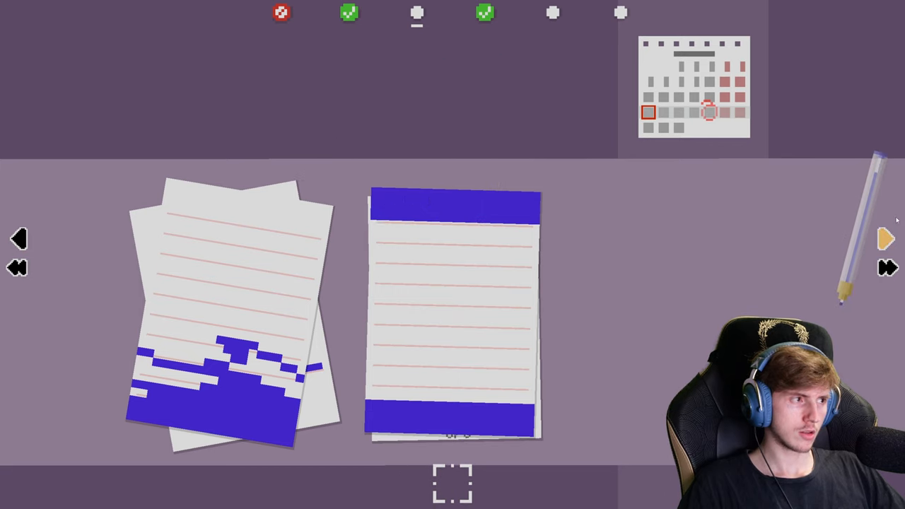
Clear the nephew's pictures off the fridge, turning its mark red, and return to the scribbled homework.
{"action": "left_click", "coordinate": [886, 238]}
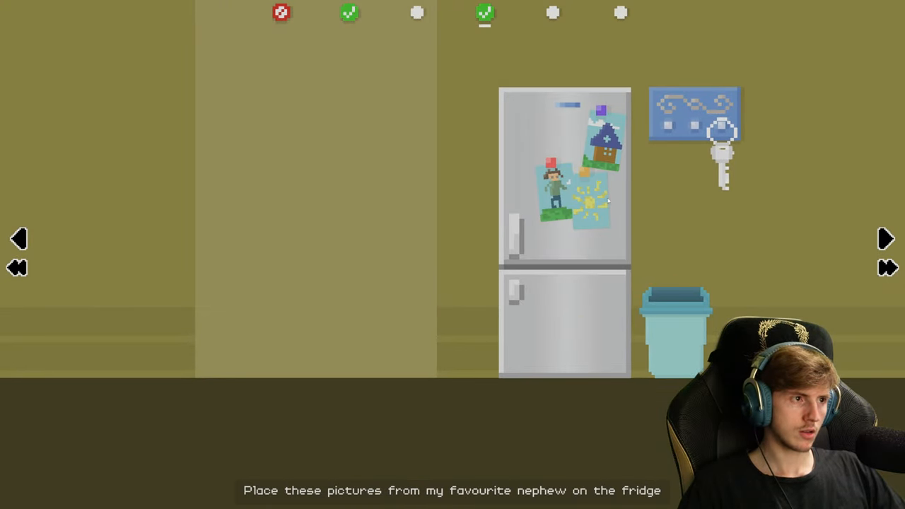
{"action": "left_click_drag", "start_coordinate": [566, 198], "coordinate": [677, 219]}
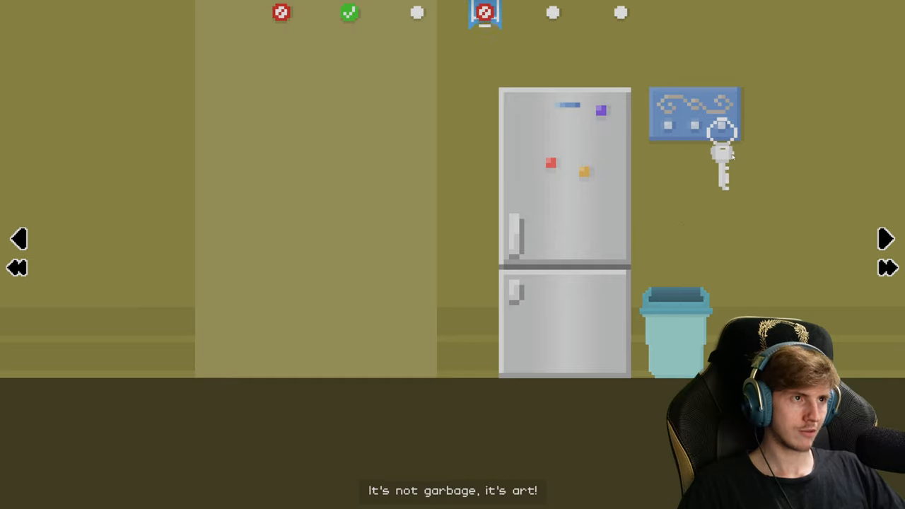
{"action": "left_click", "coordinate": [719, 158]}
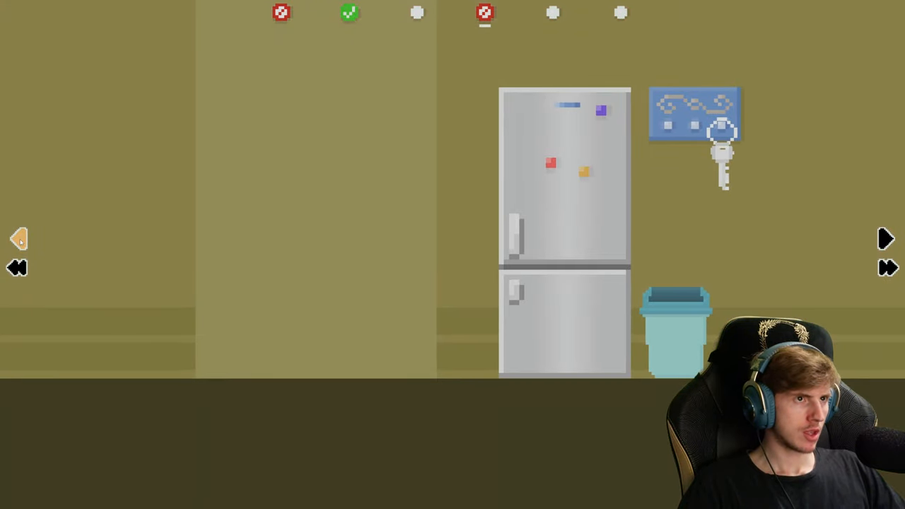
{"action": "left_click", "coordinate": [885, 239]}
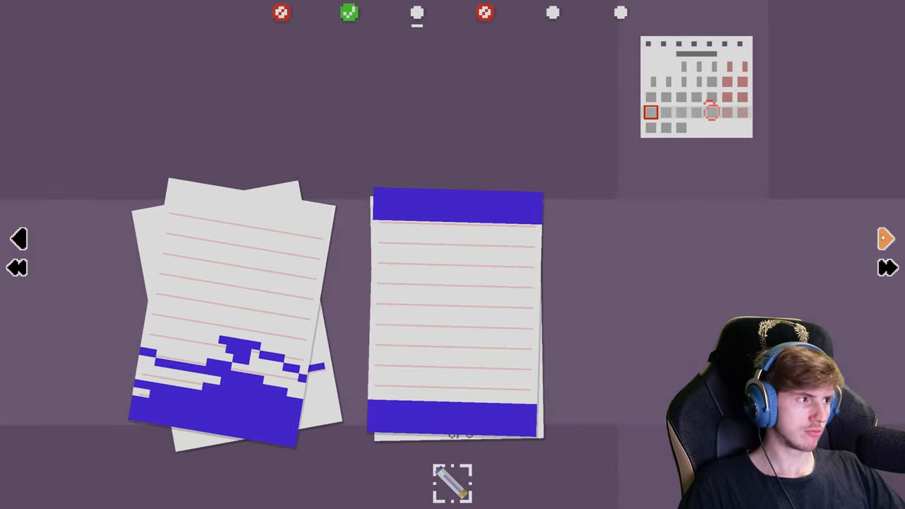
Pick up the pencil beside the 2+2 worksheet and travel on to the fridge room.
{"action": "left_click", "coordinate": [886, 237]}
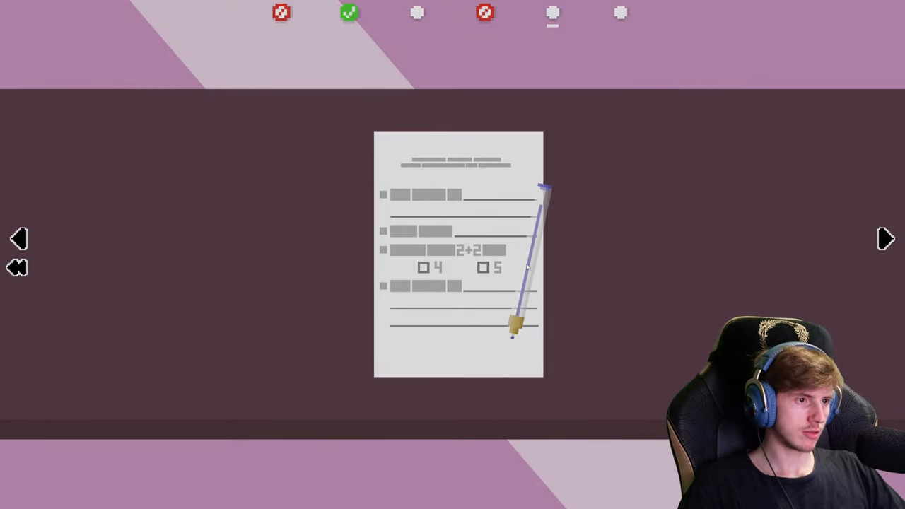
{"action": "left_click", "coordinate": [483, 267]}
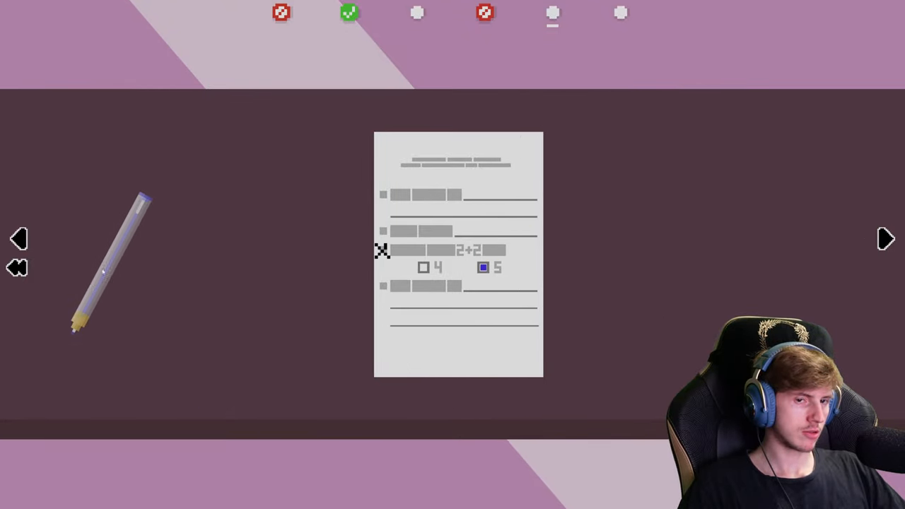
{"action": "left_click", "coordinate": [886, 239]}
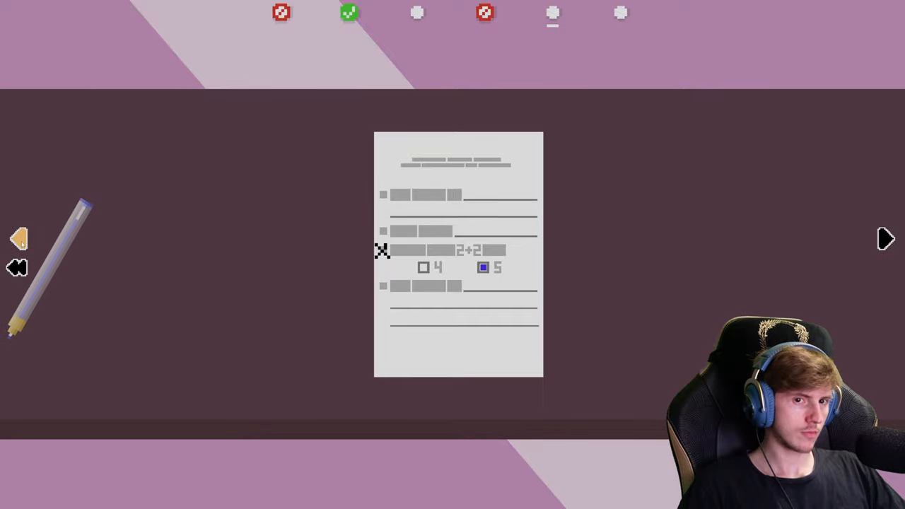
{"action": "left_click", "coordinate": [886, 237]}
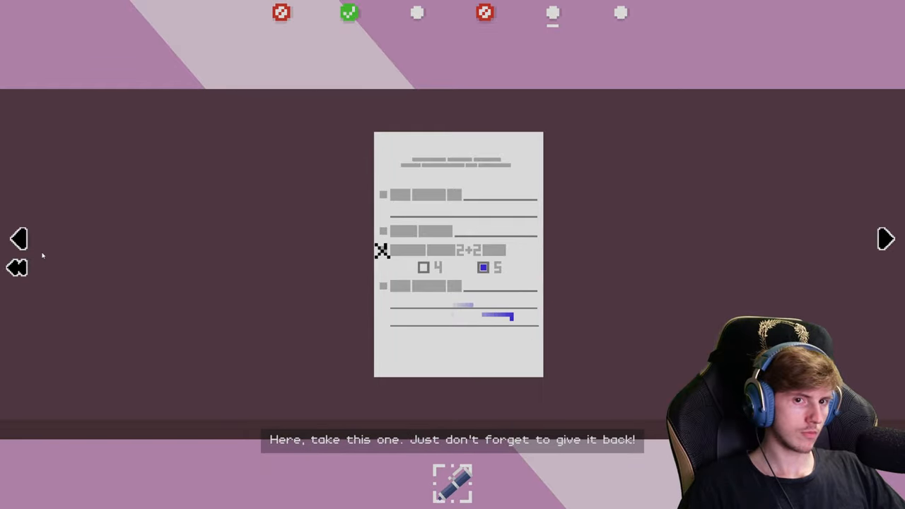
{"action": "left_click", "coordinate": [886, 239]}
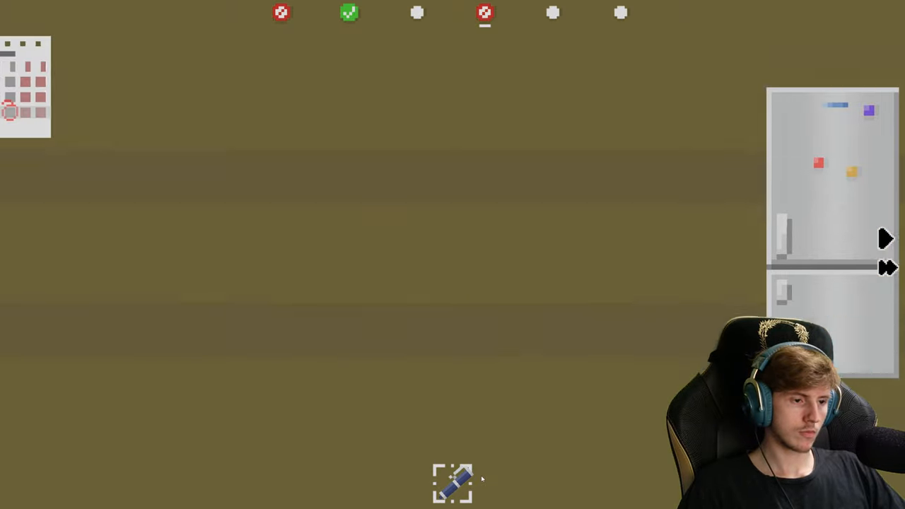
{"action": "left_click", "coordinate": [453, 484]}
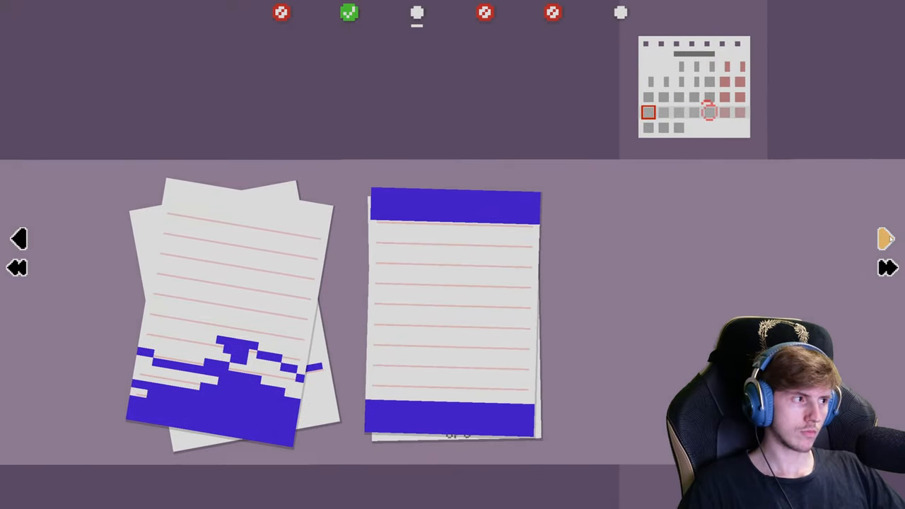
{"action": "left_click", "coordinate": [887, 238]}
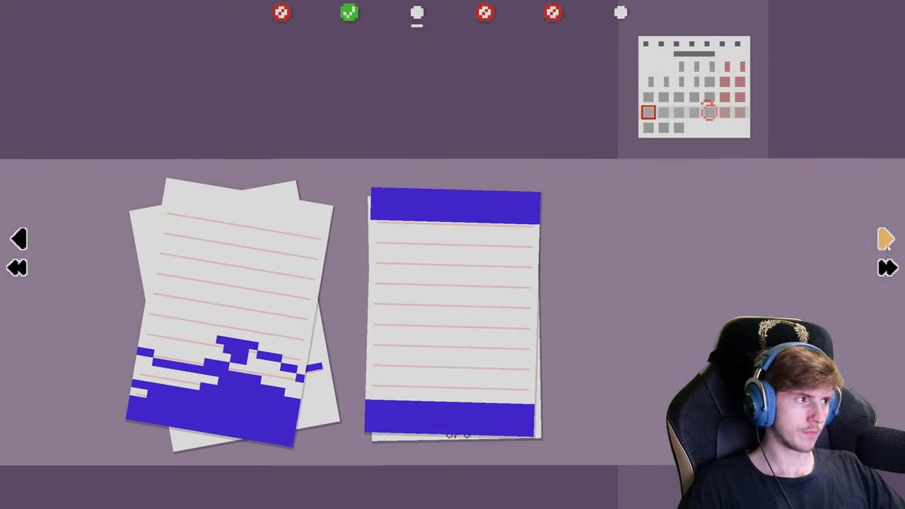
{"action": "left_click", "coordinate": [886, 238]}
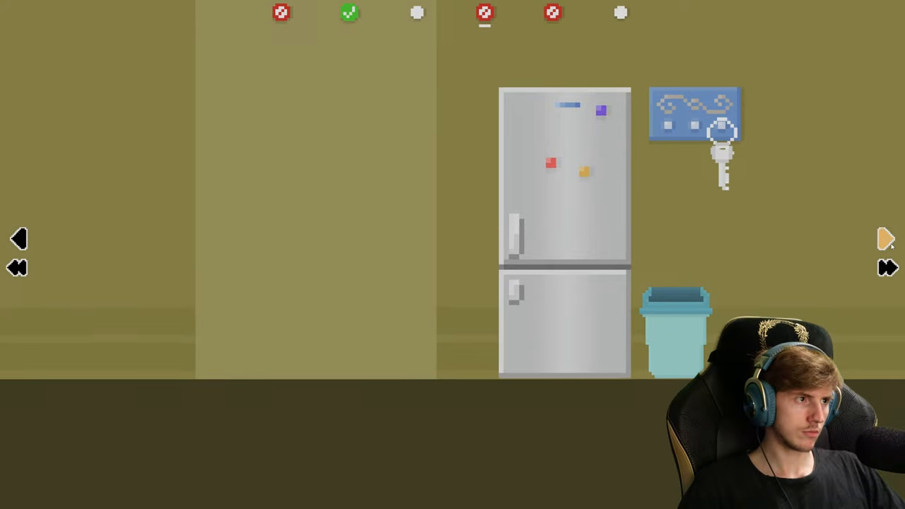
Take the phone from the fridge room and doodle a large black drawing over the homework pages.
{"action": "left_click", "coordinate": [886, 238]}
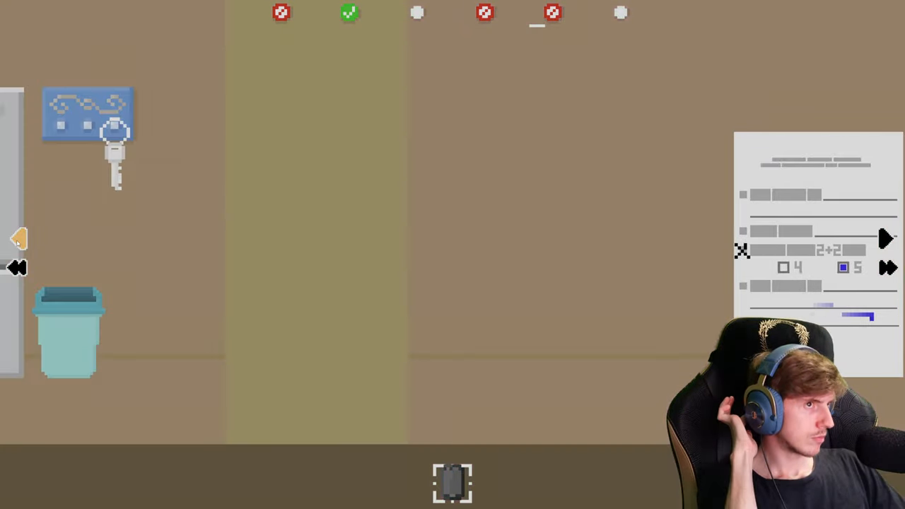
{"action": "left_click", "coordinate": [887, 239]}
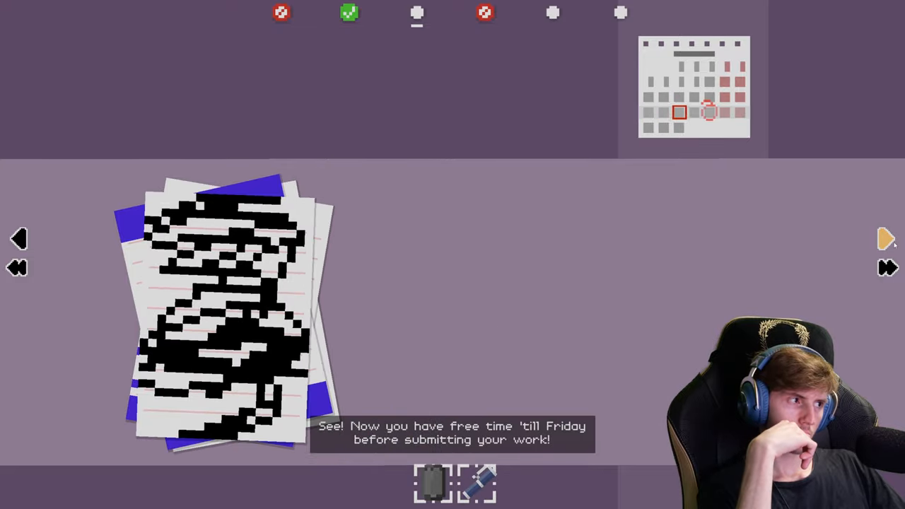
Hand in the scribbled notebook pages, turning the homework mark green, and reach the jeans screen.
{"action": "left_click", "coordinate": [885, 237]}
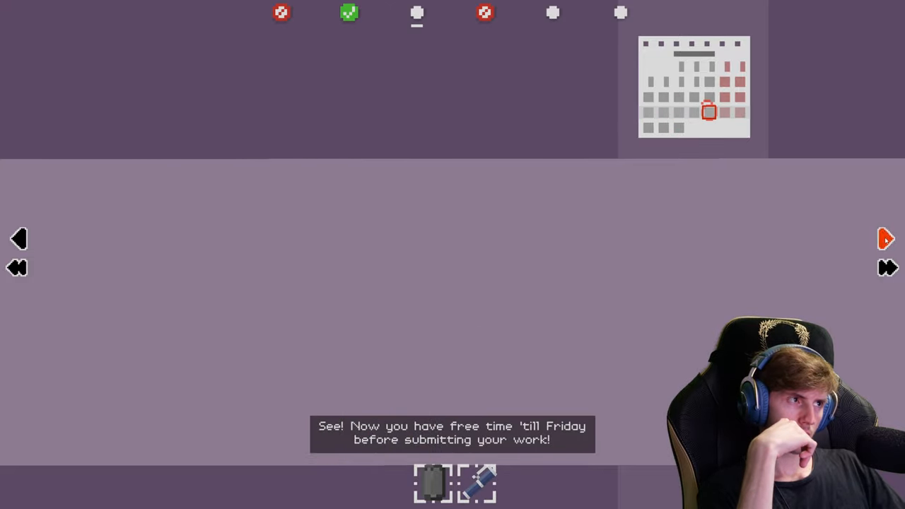
{"action": "left_click", "coordinate": [416, 13]}
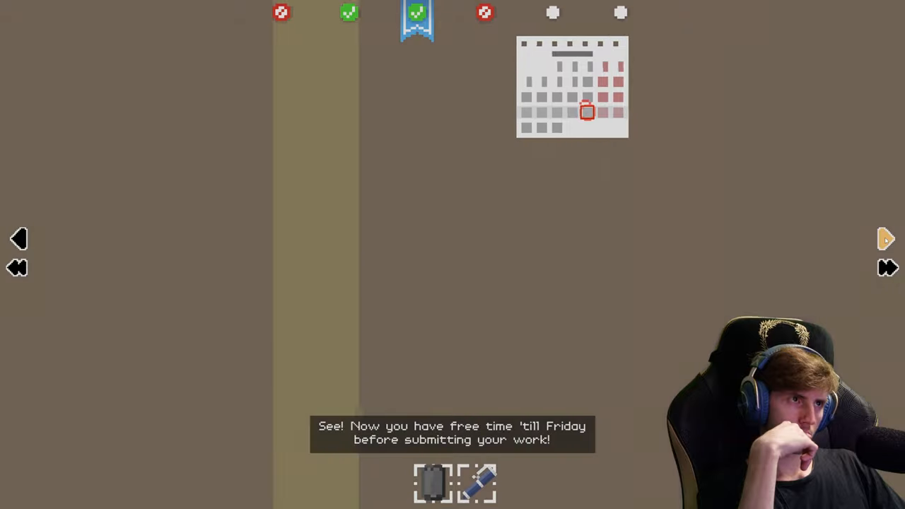
{"action": "left_click", "coordinate": [886, 238]}
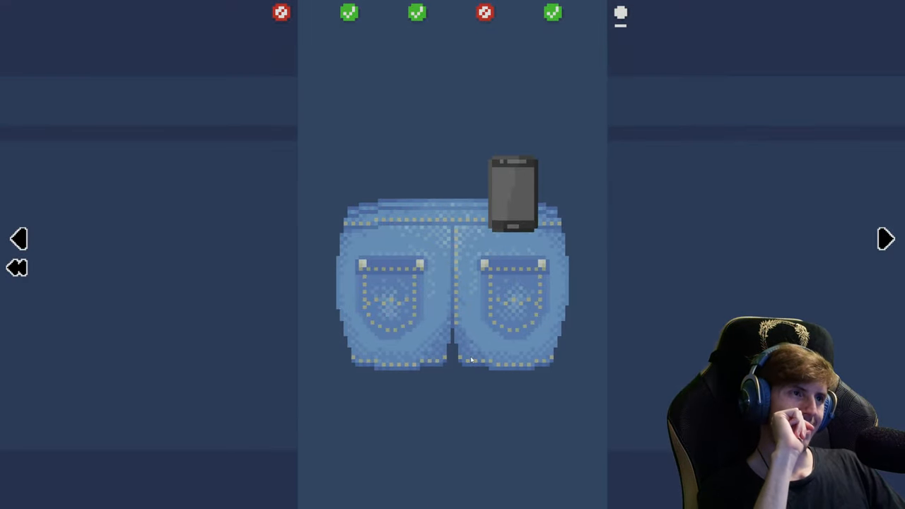
Fetch the key from the fridge-room rack and slip it into the jeans' left back pocket.
{"action": "left_click", "coordinate": [20, 237]}
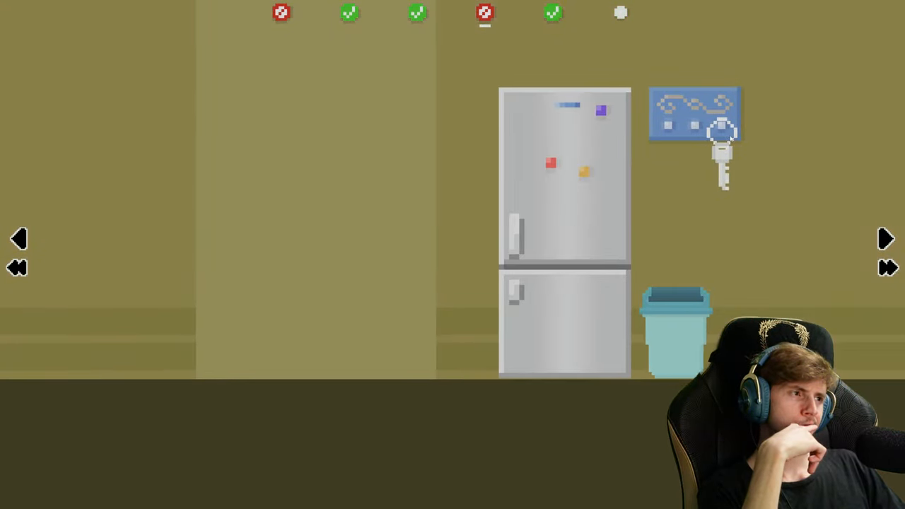
{"action": "left_click", "coordinate": [723, 148]}
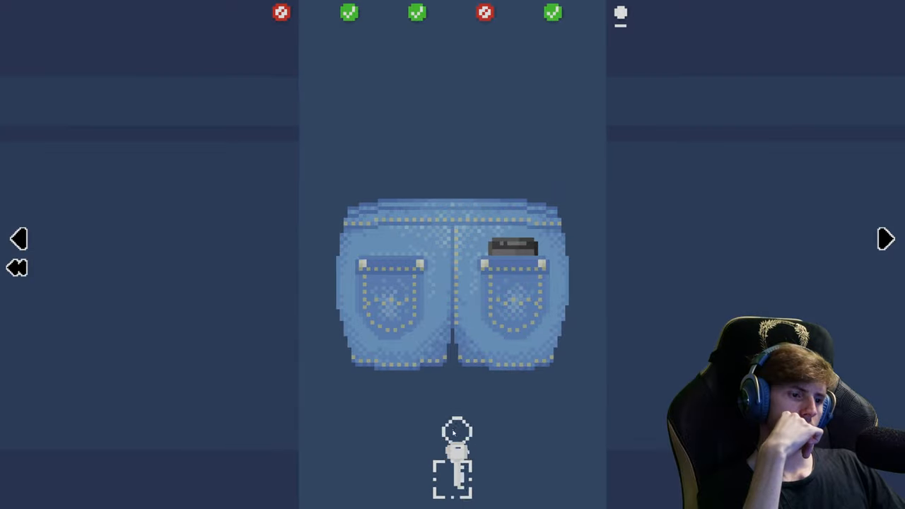
{"action": "left_click_drag", "start_coordinate": [452, 456], "coordinate": [394, 276]}
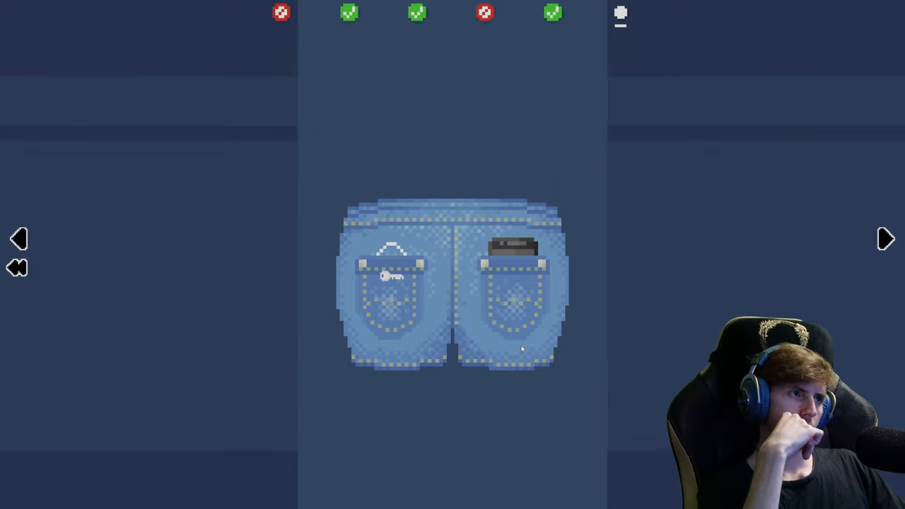